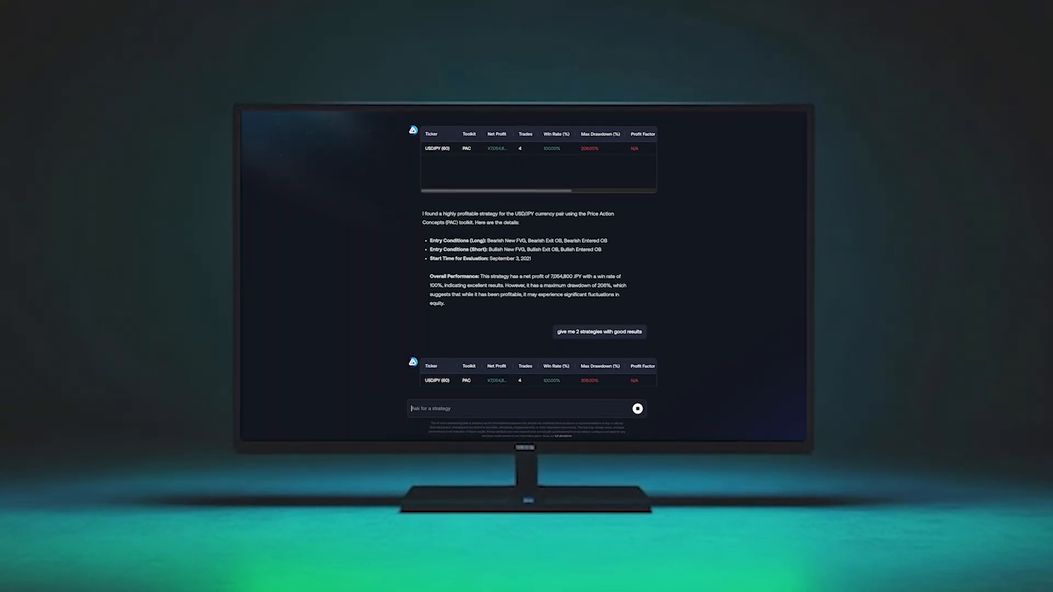
text(what timeframe are)
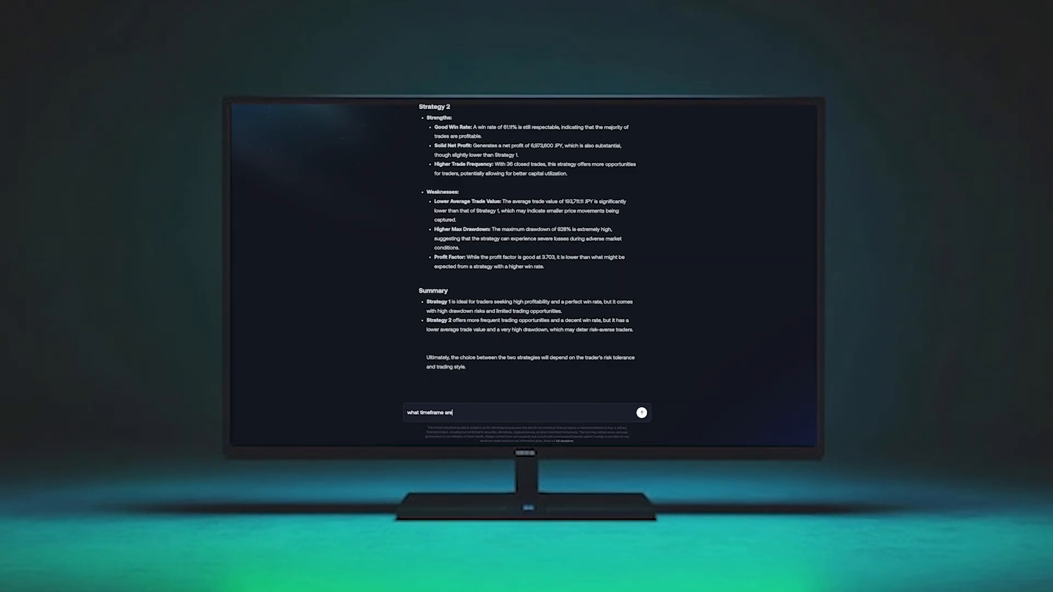